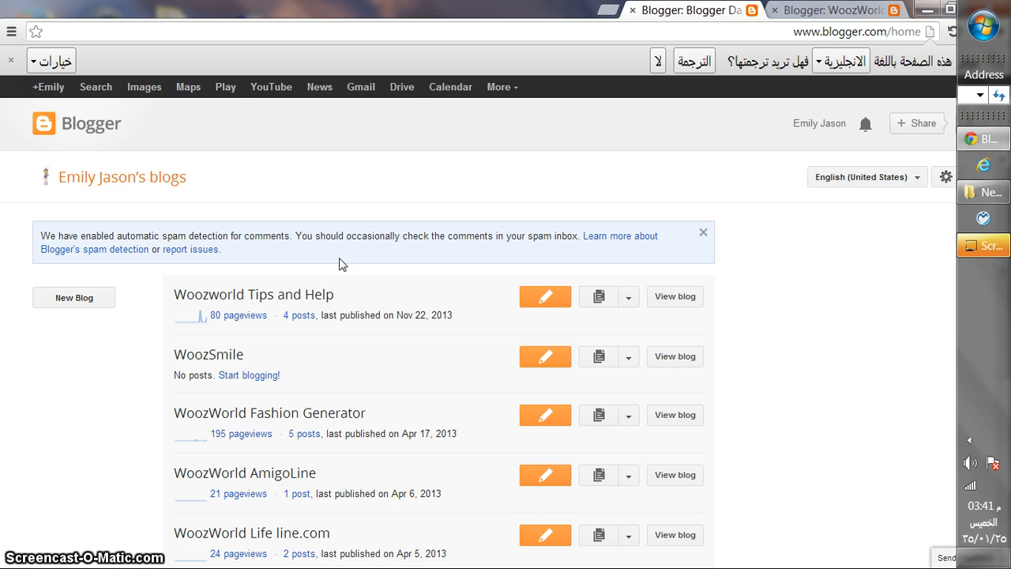
mouse_move(331, 259)
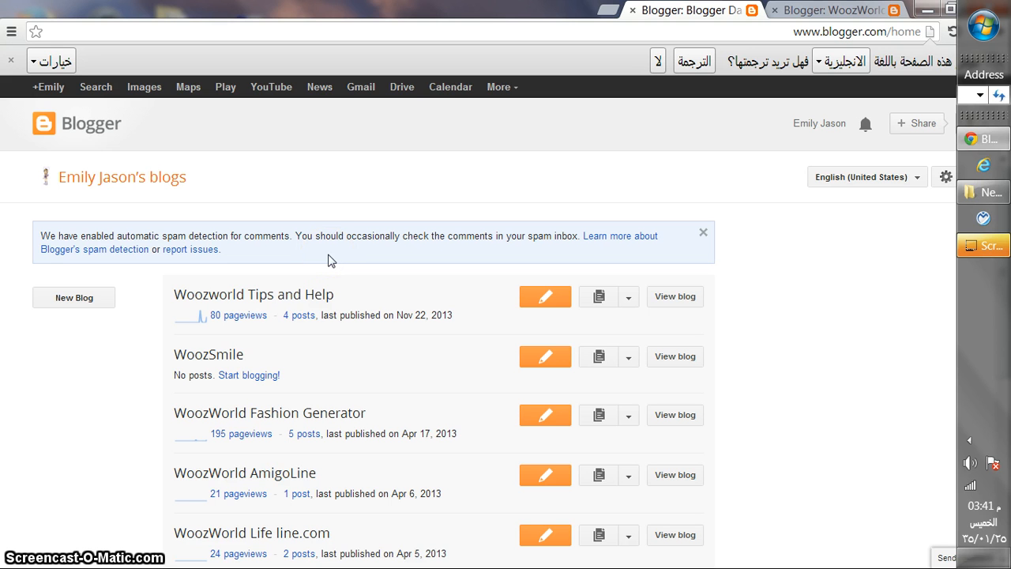
mouse_move(325, 254)
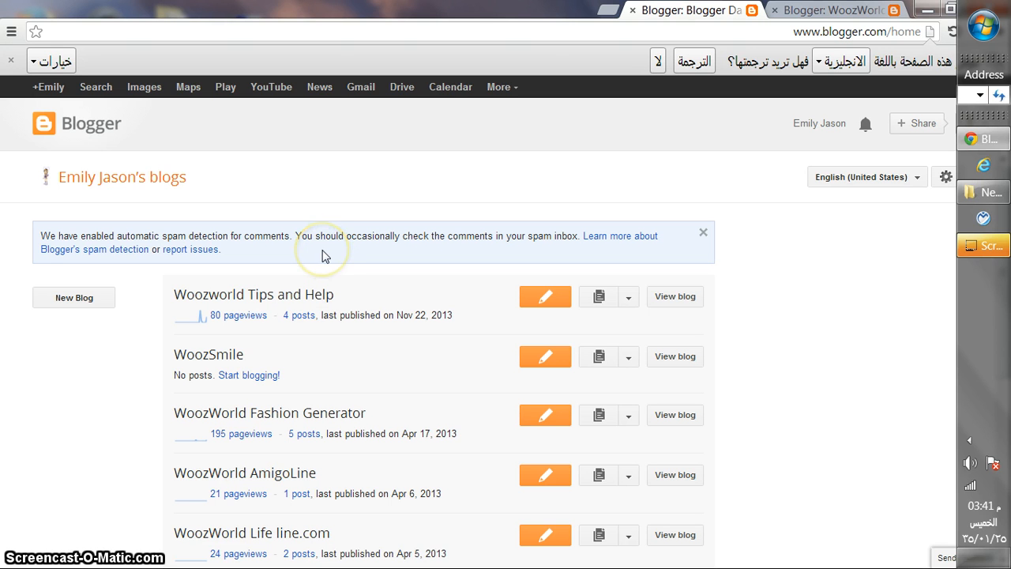
mouse_move(343, 292)
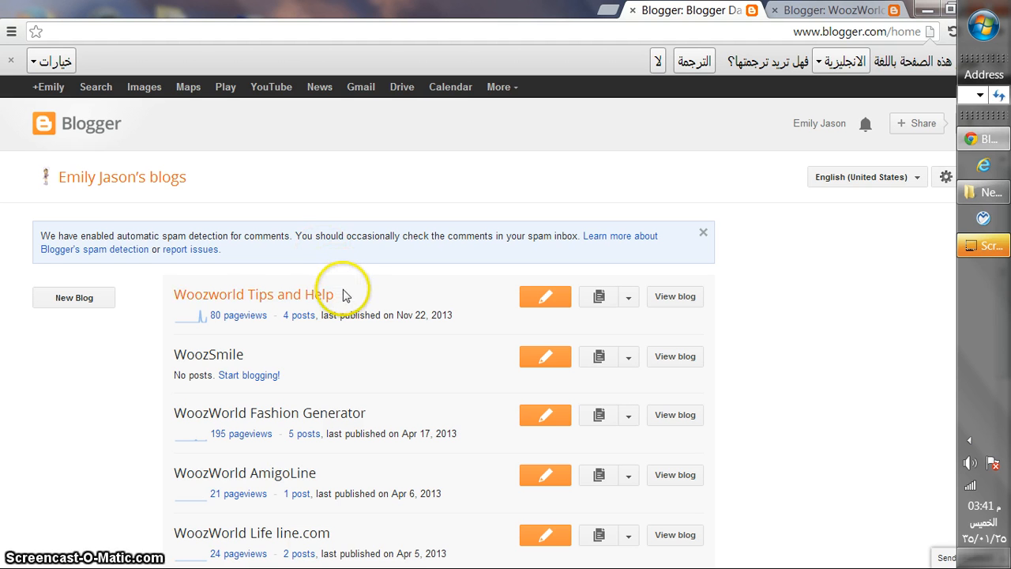
mouse_move(227, 364)
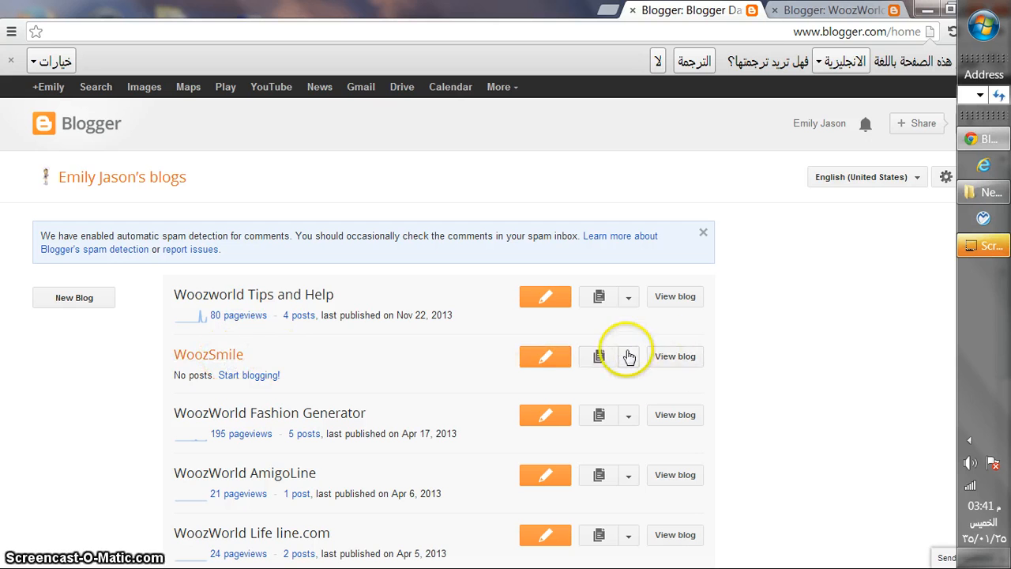
View the live WoozSmile blog from the Blogger dashboard.
left_click(675, 356)
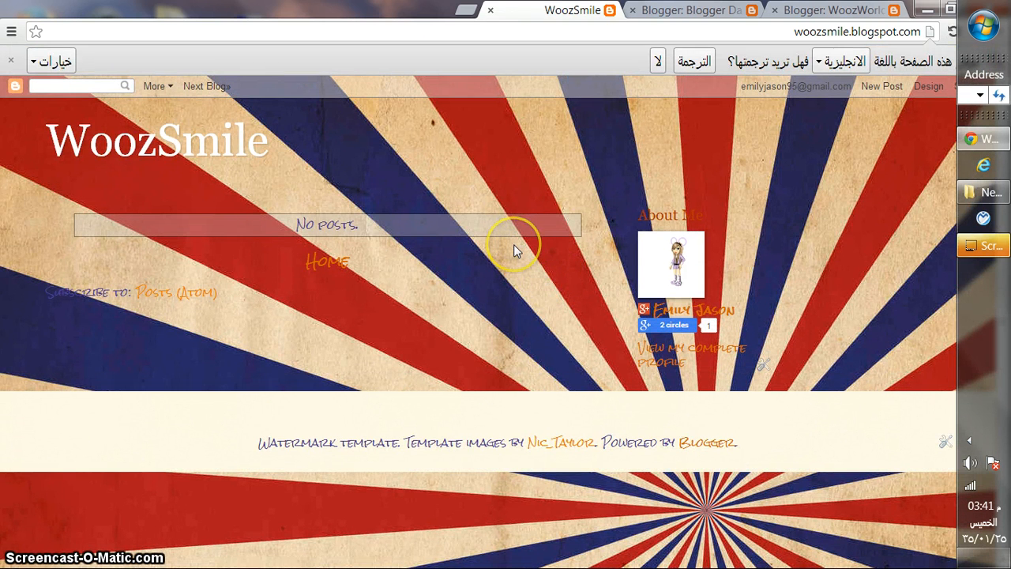
mouse_move(515, 251)
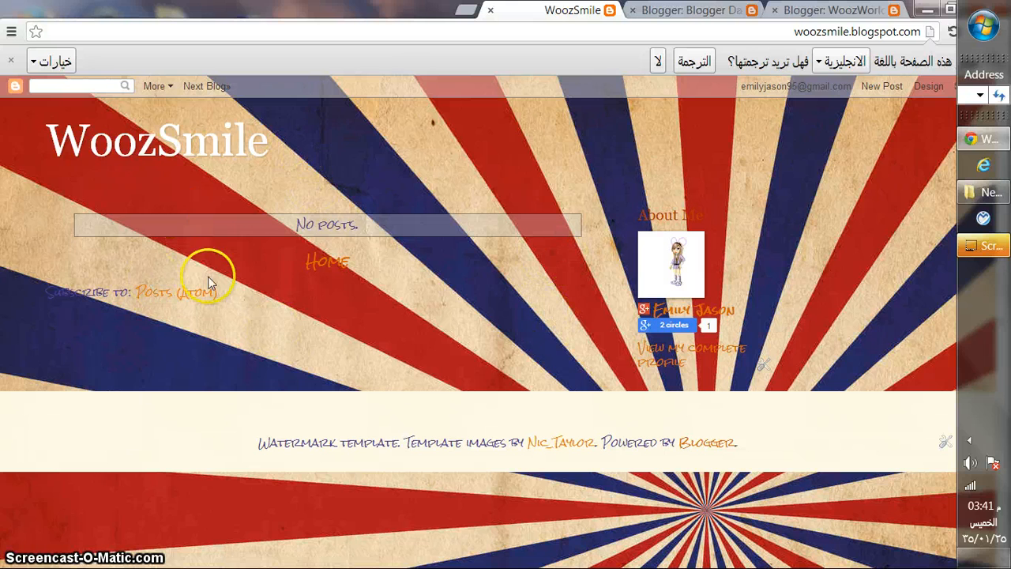
mouse_move(501, 314)
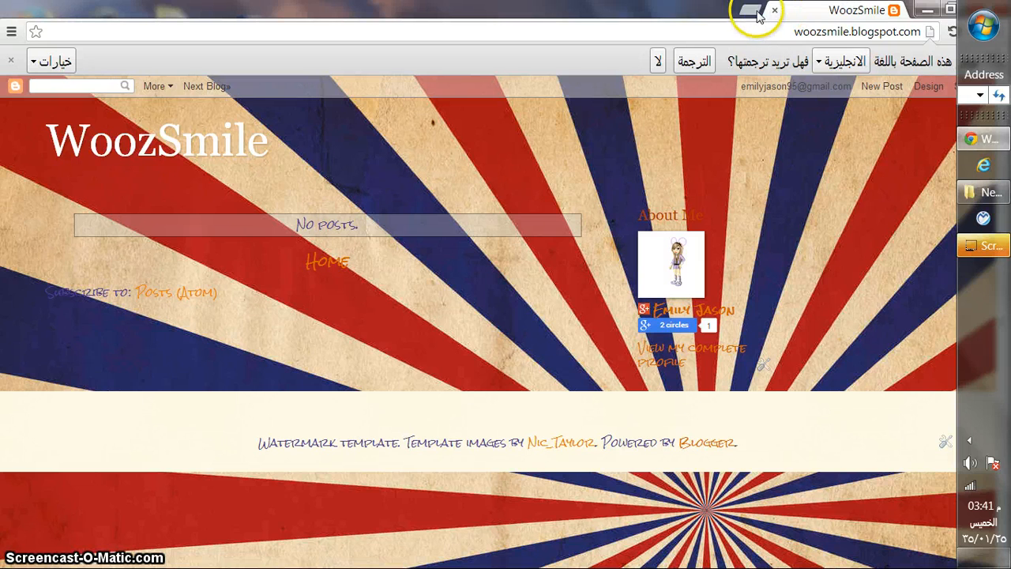
Go to cursors-4u.com in a new tab and scroll to its Categories list.
left_click(752, 16)
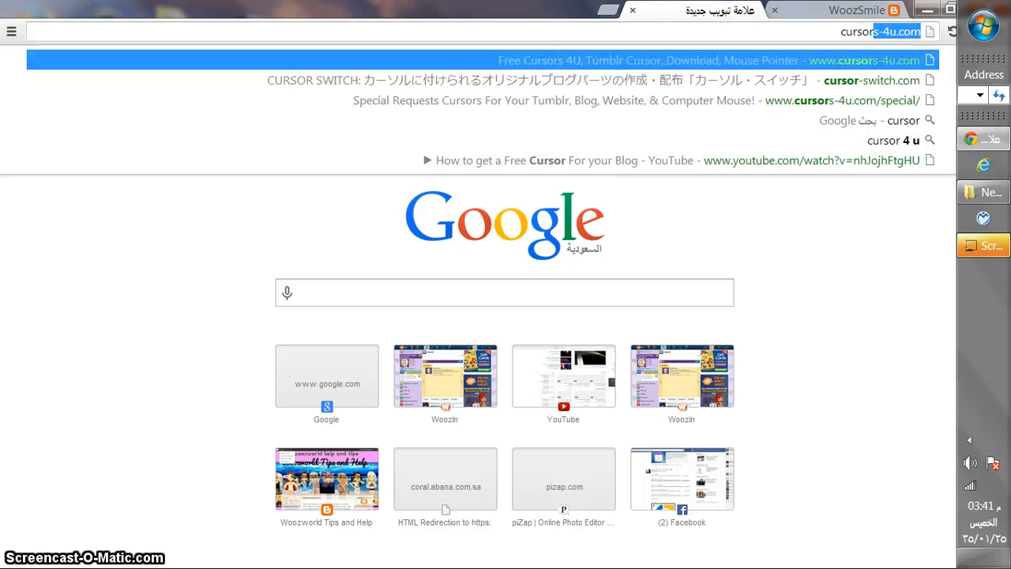
type("cursors-4u.com")
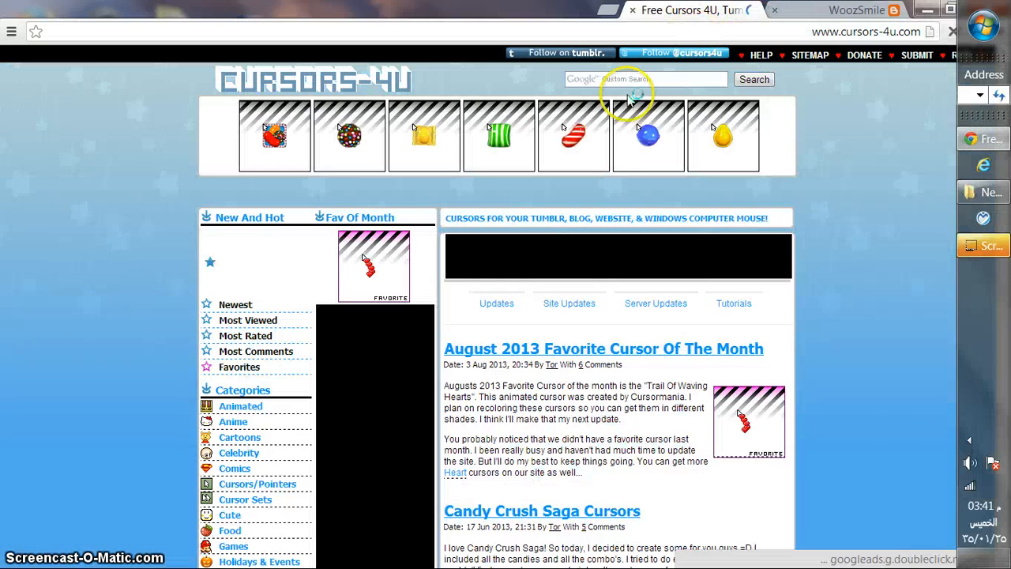
scroll("down", 3)
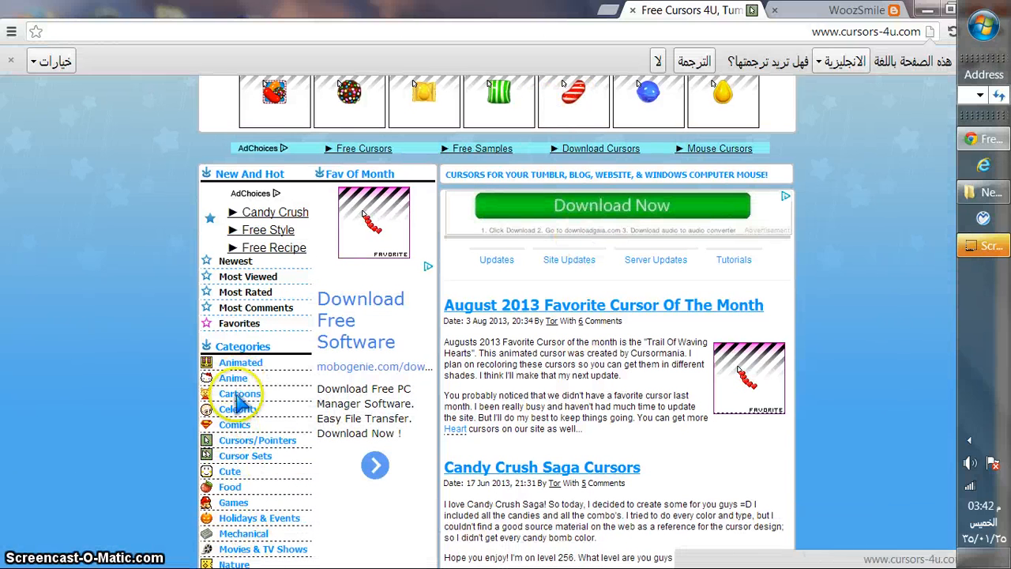
scroll("down", 3)
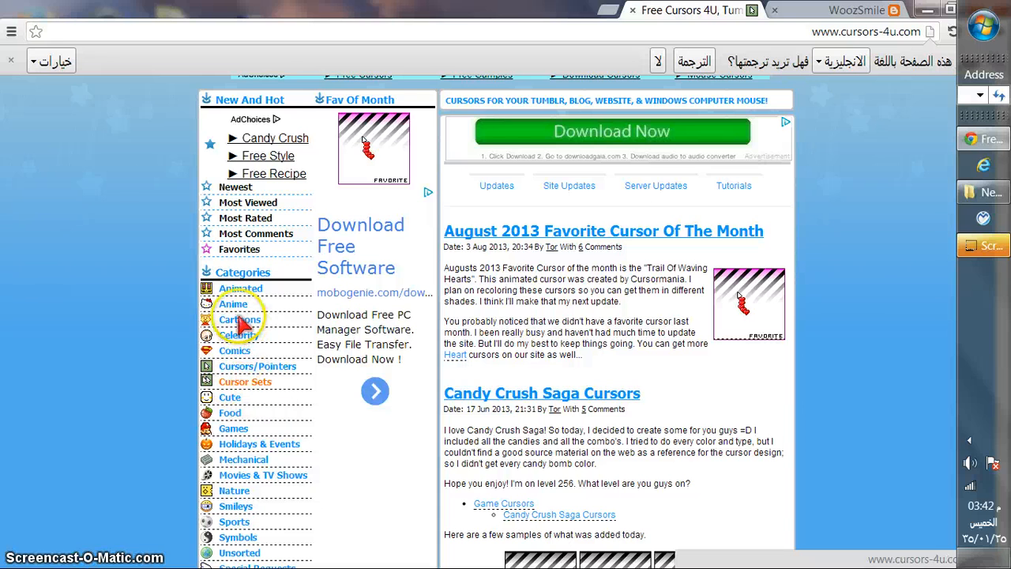
Browse the Anime cursor category and move on to its page 2 results.
left_click(233, 303)
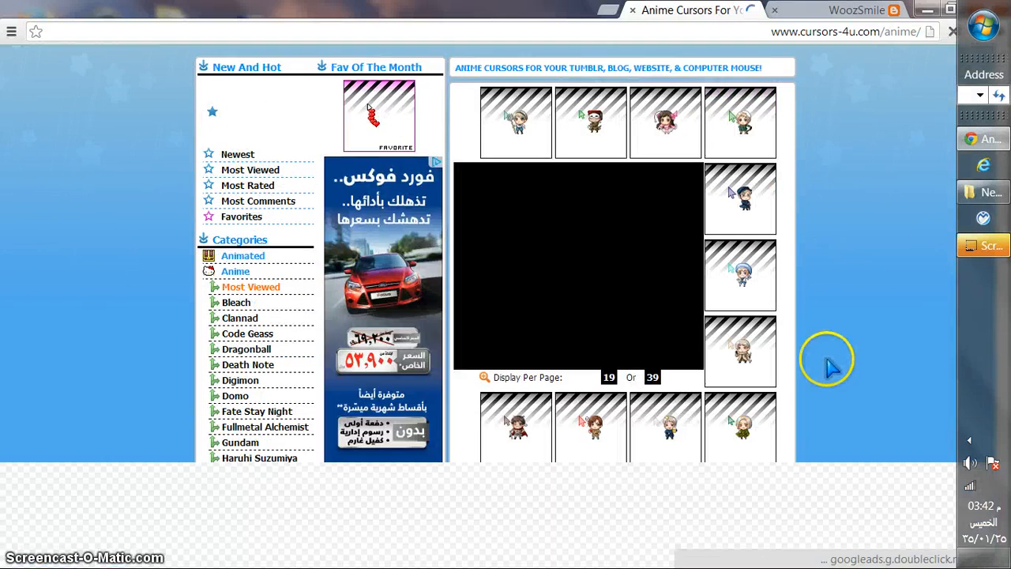
scroll("down", 3)
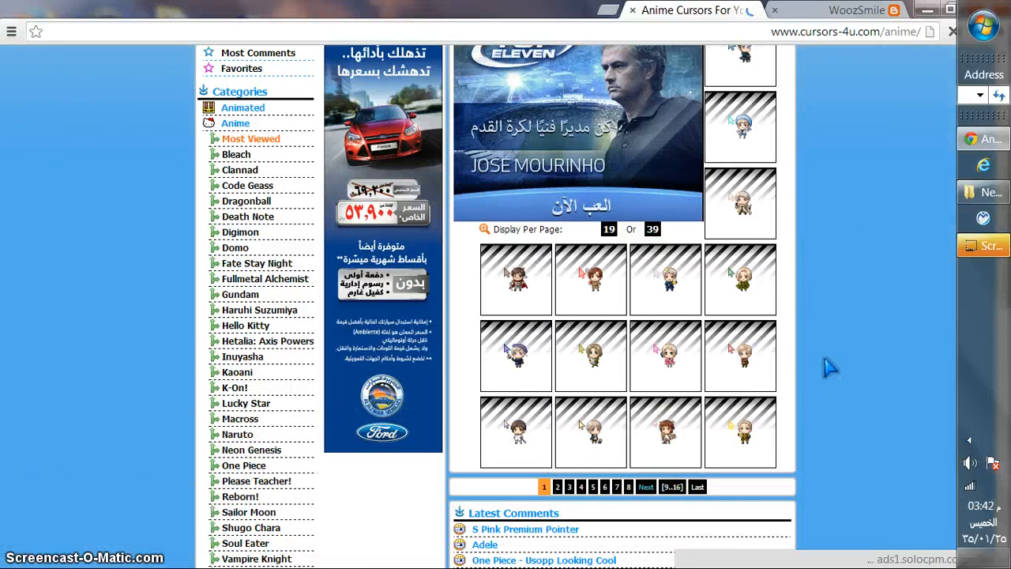
scroll("up", 3)
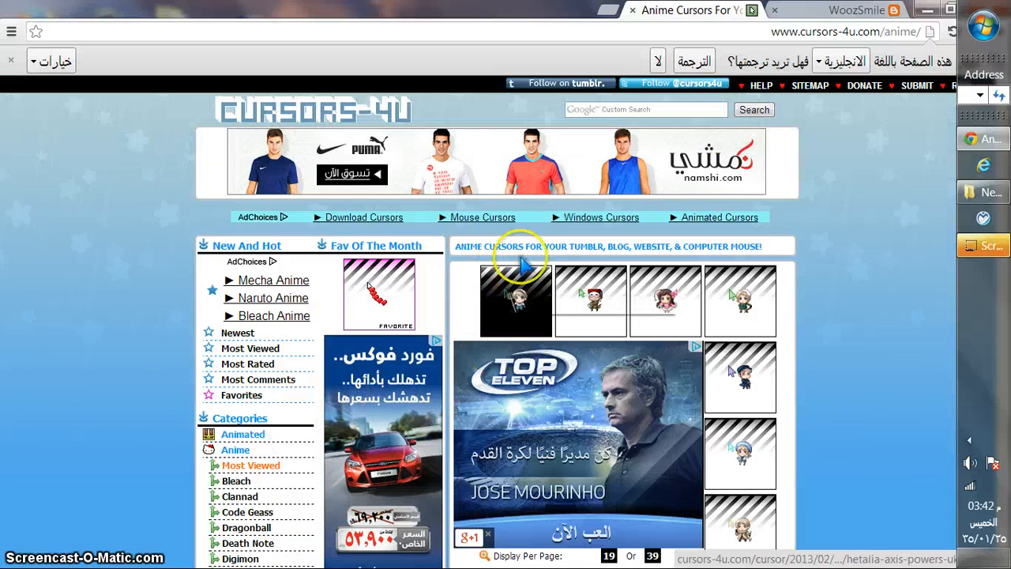
scroll("down", 3)
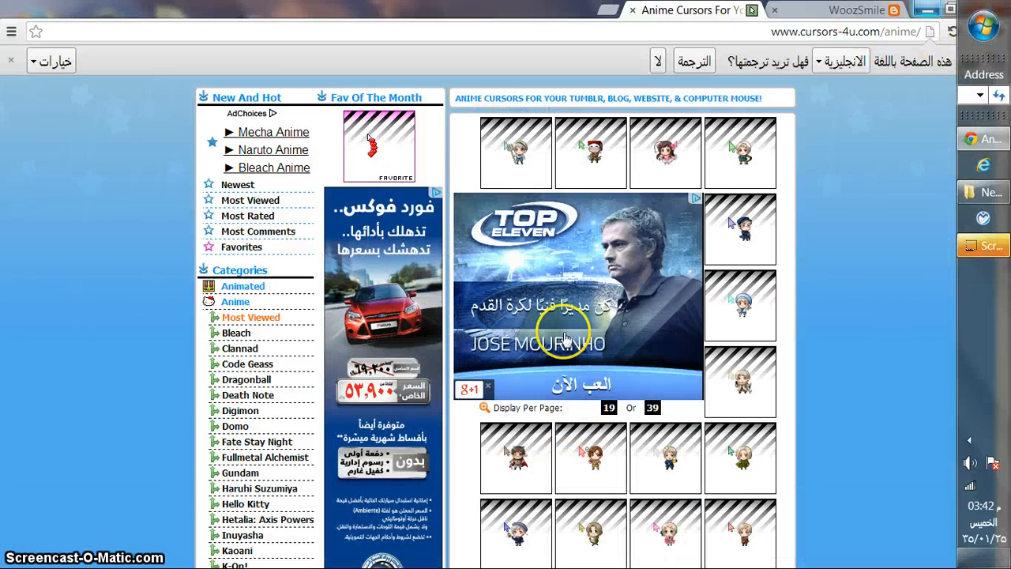
scroll("down", 3)
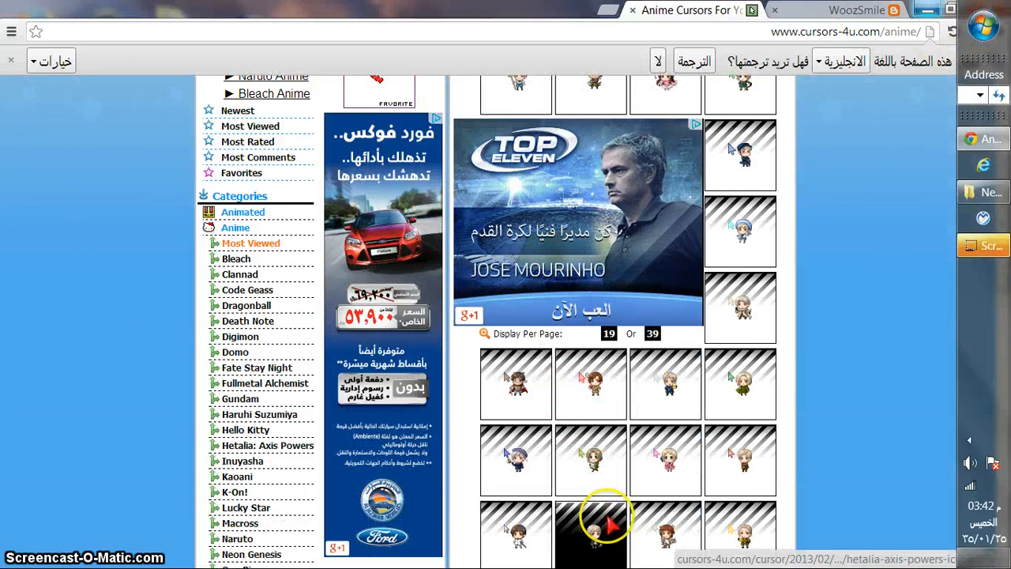
scroll("down", 3)
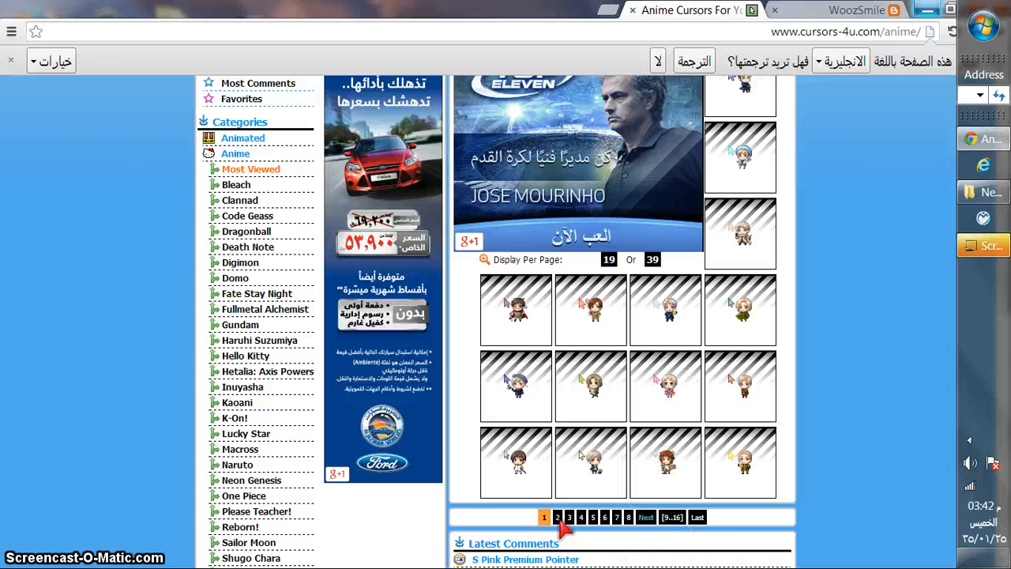
left_click(558, 517)
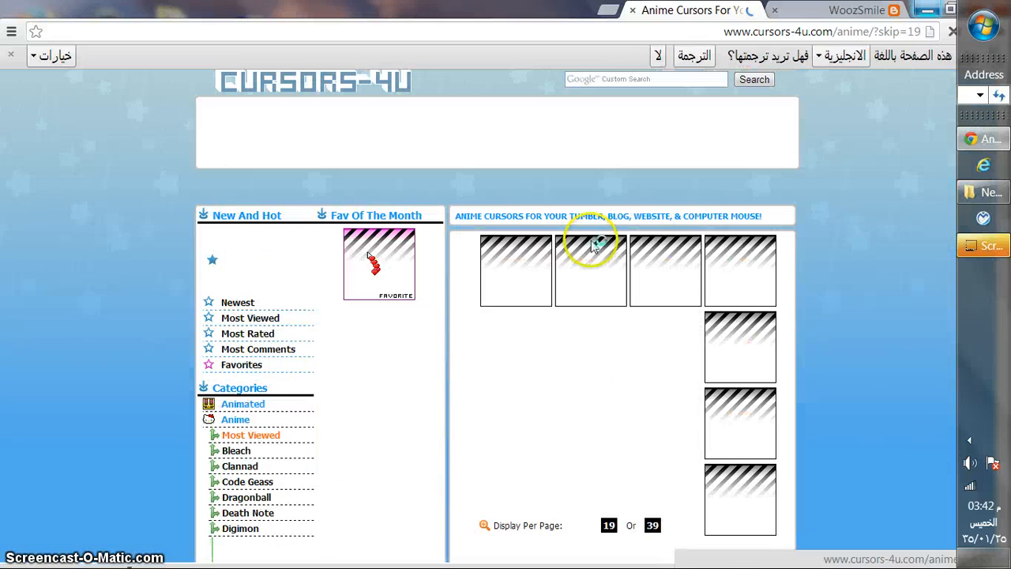
scroll("down", 3)
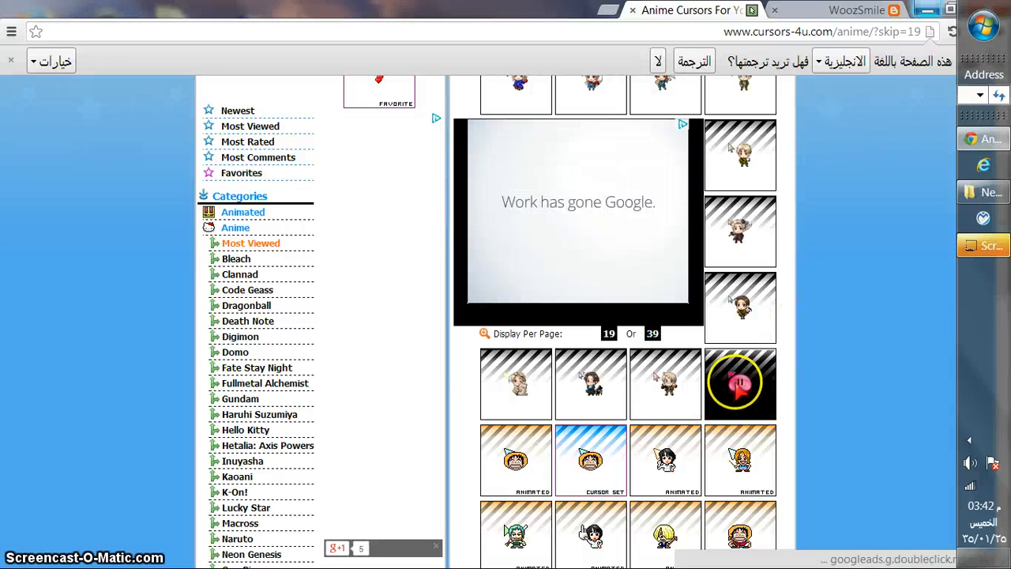
Show the Cute Pink Kaoani cursor's Blogger/Blogspot install instructions.
left_click(739, 382)
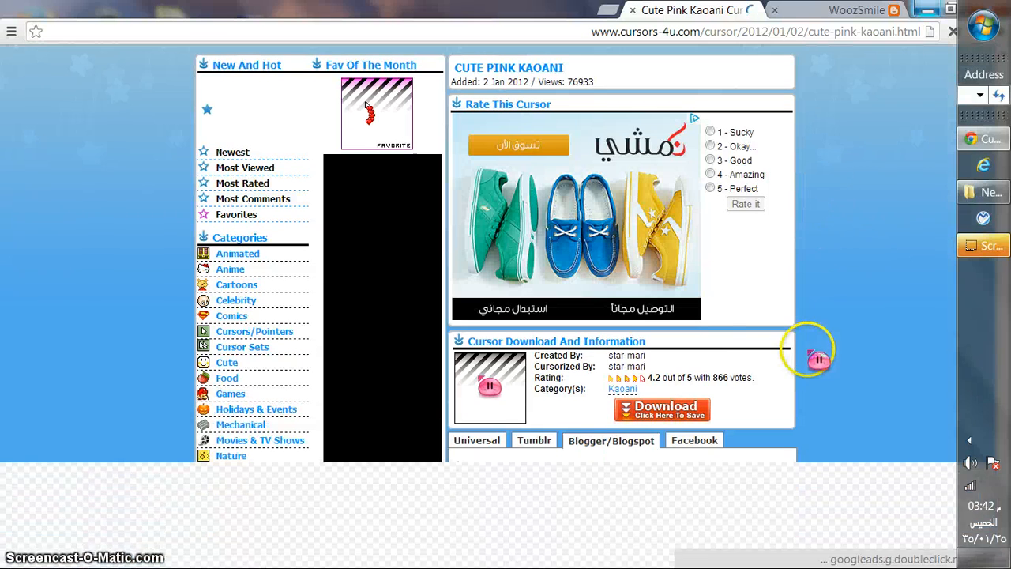
left_click(609, 440)
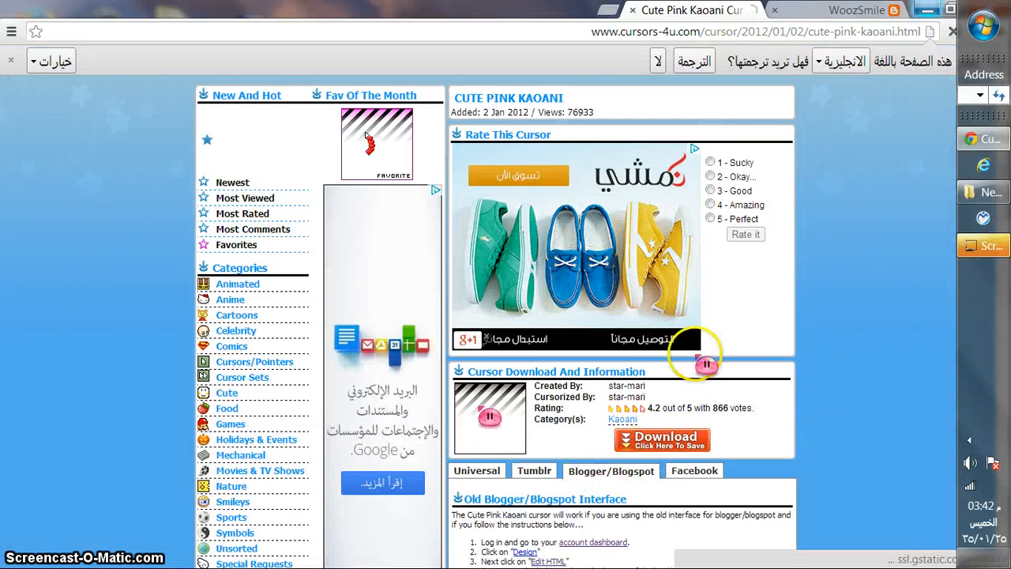
scroll("down", 3)
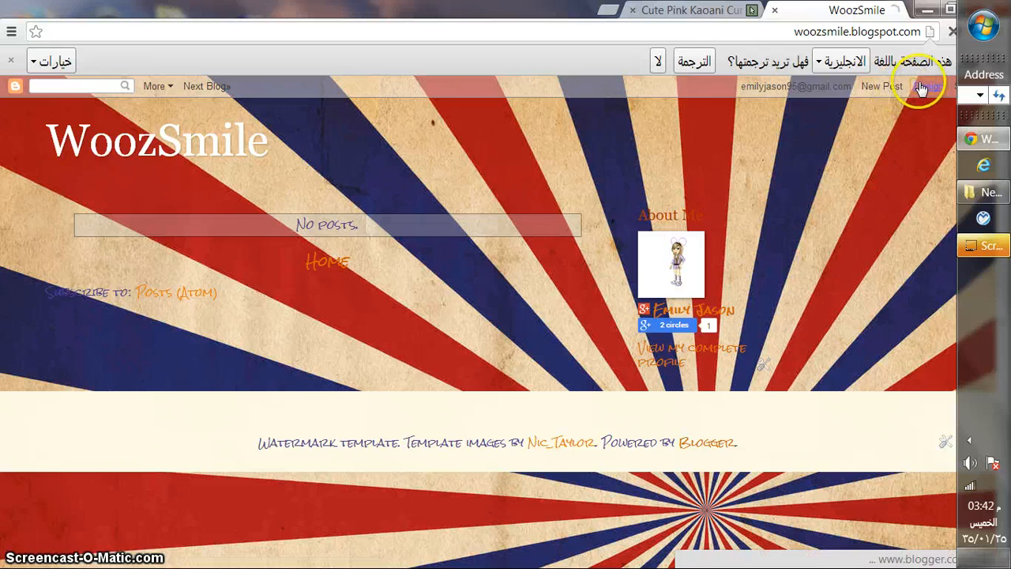
Go from the blog's Design link to the Layout page listing WoozSmile's gadget areas.
left_click(926, 86)
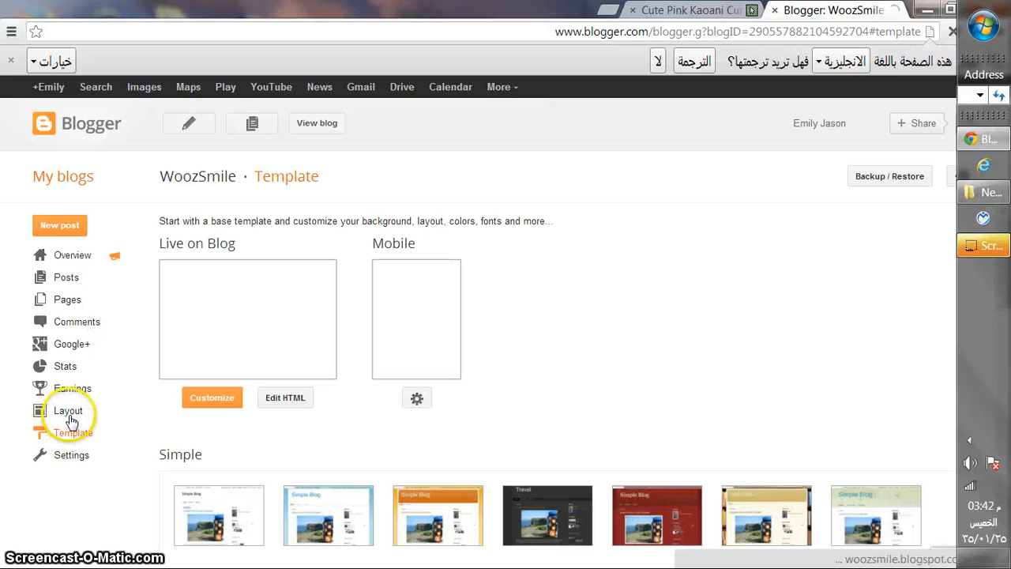
left_click(67, 411)
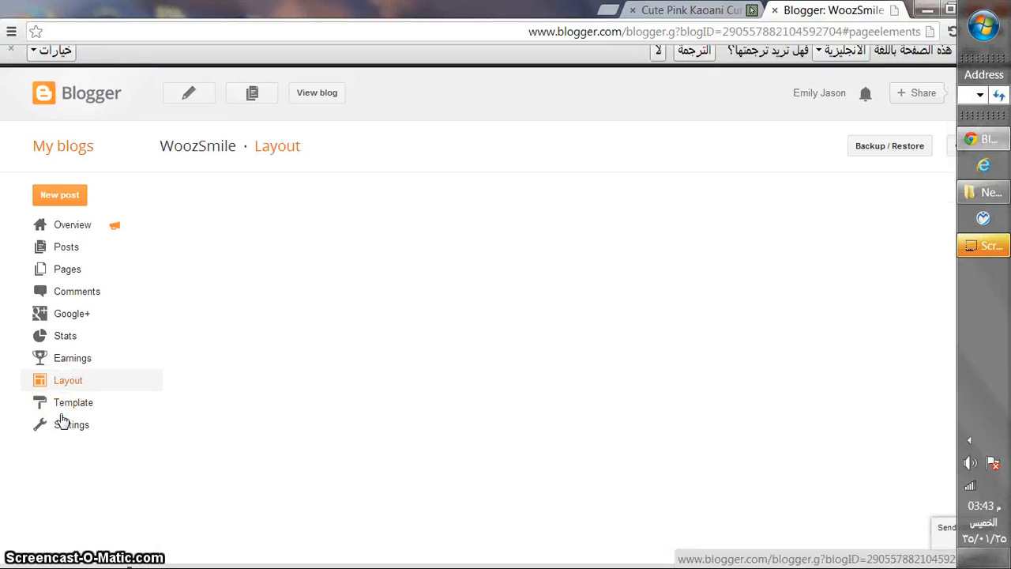
left_click(68, 380)
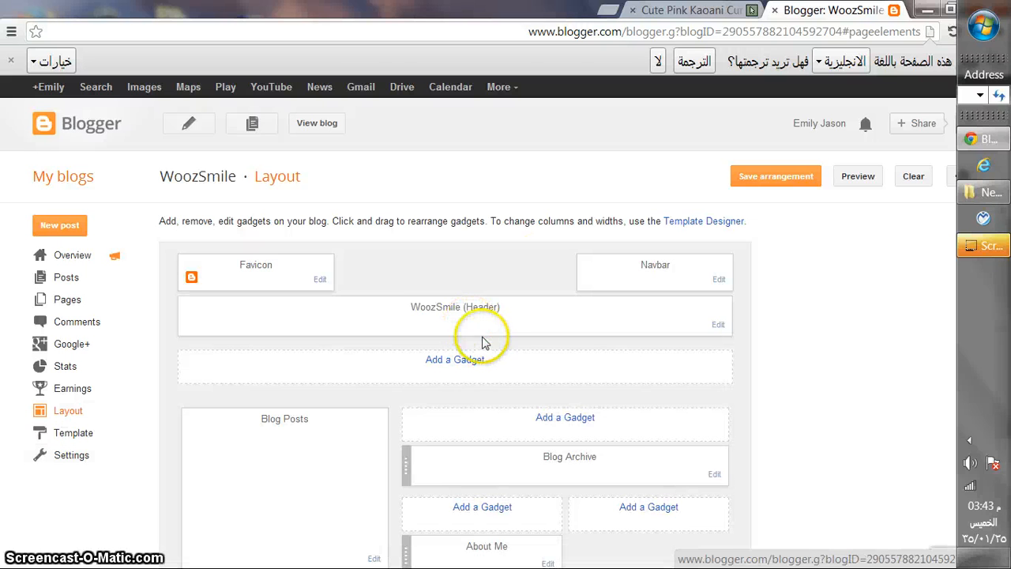
scroll("down", 3)
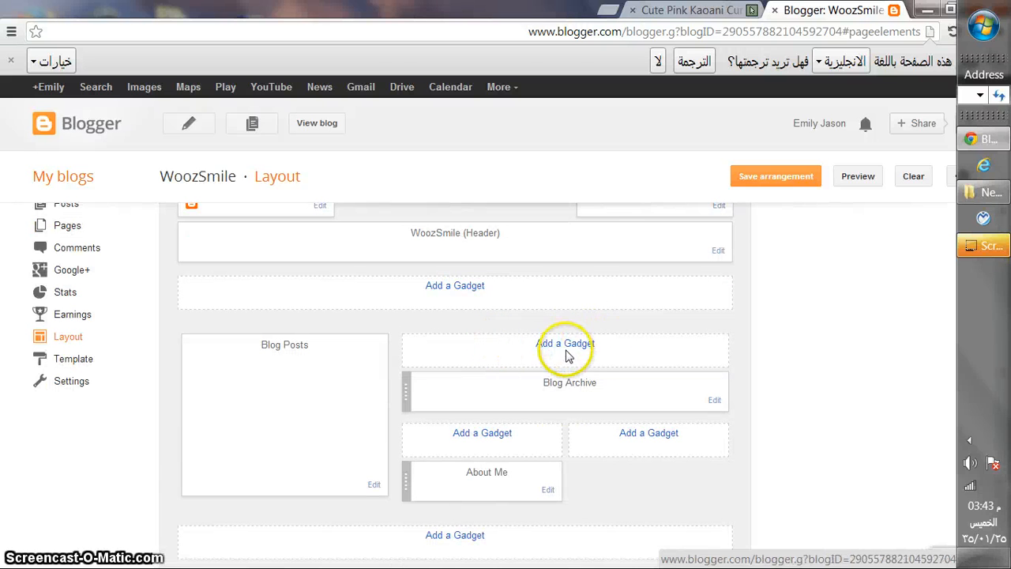
Add a new HTML/JavaScript gadget in the slot above Blog Archive.
left_click(565, 344)
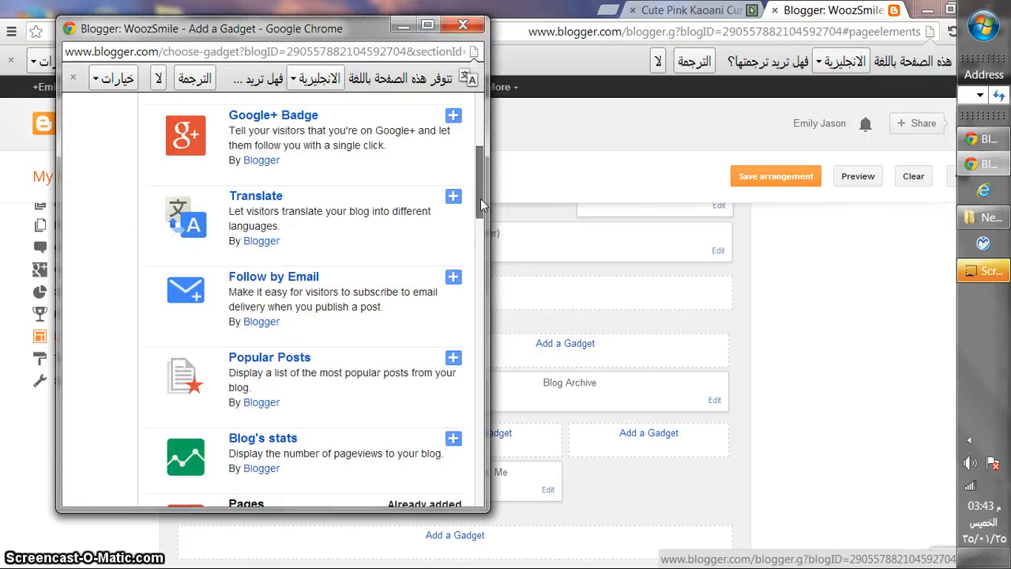
scroll("down", 3)
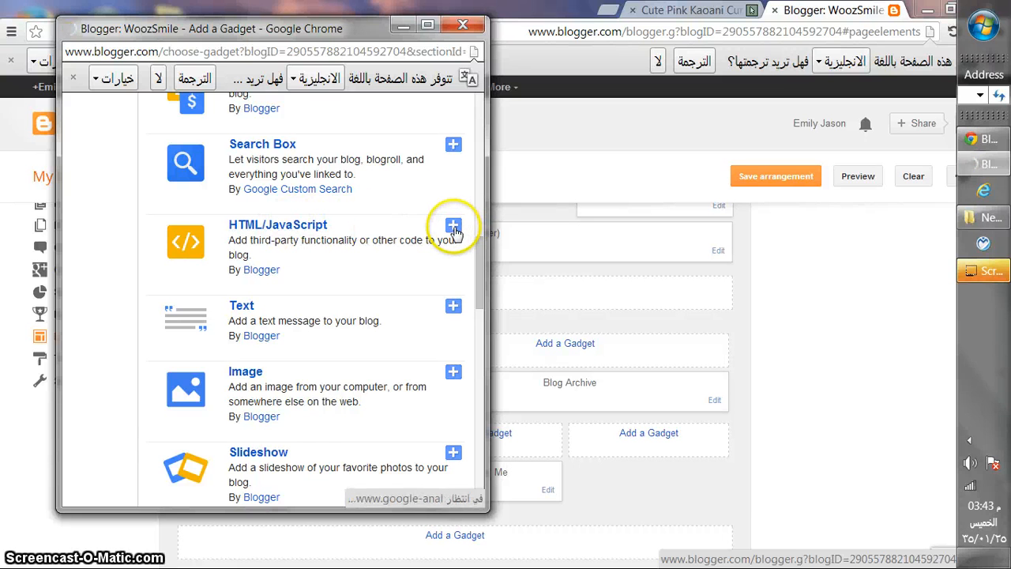
left_click(452, 226)
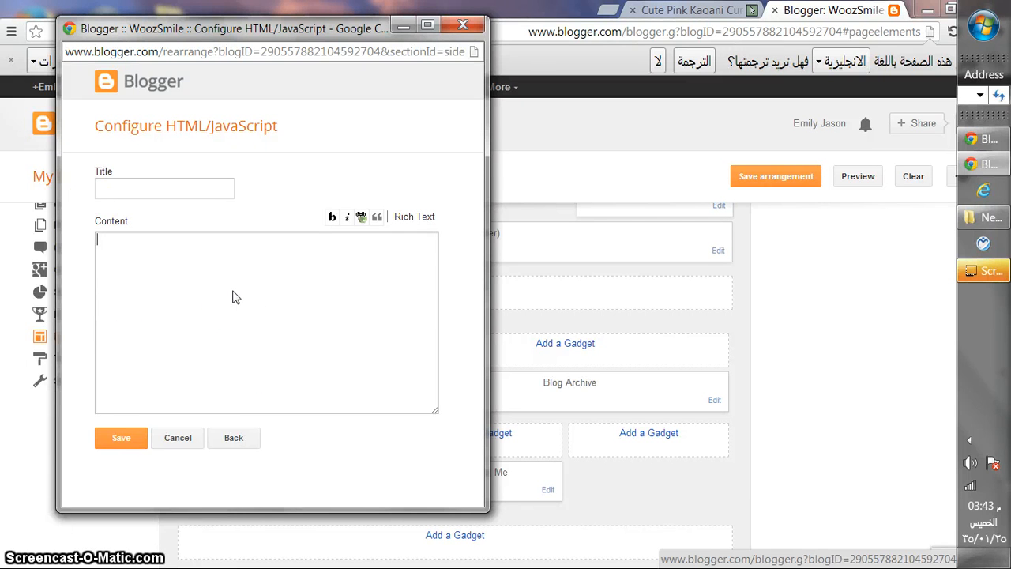
Paste the Kaoani cursor code into the gadget content, save it, and save the arrangement.
left_click(266, 294)
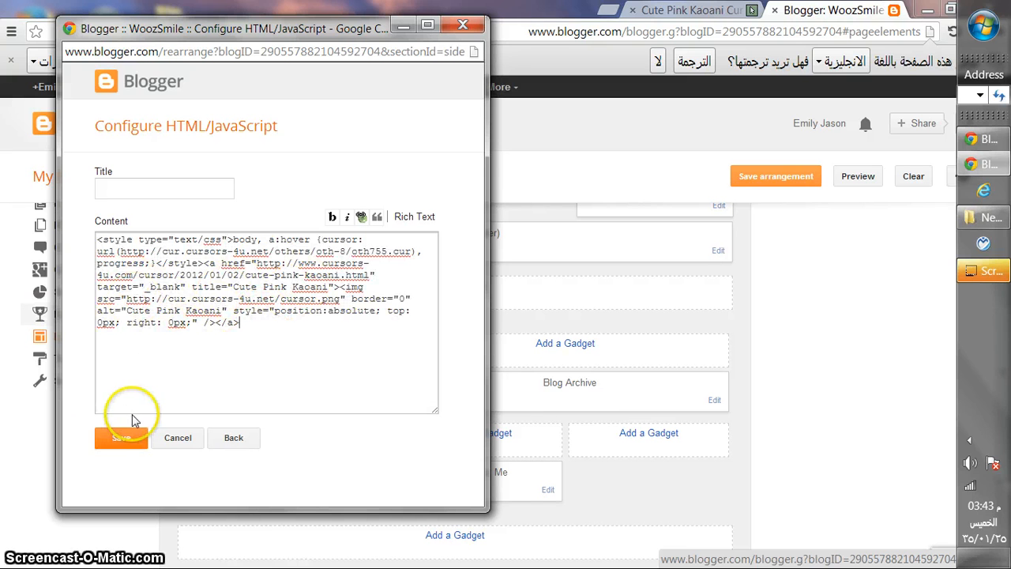
left_click(121, 438)
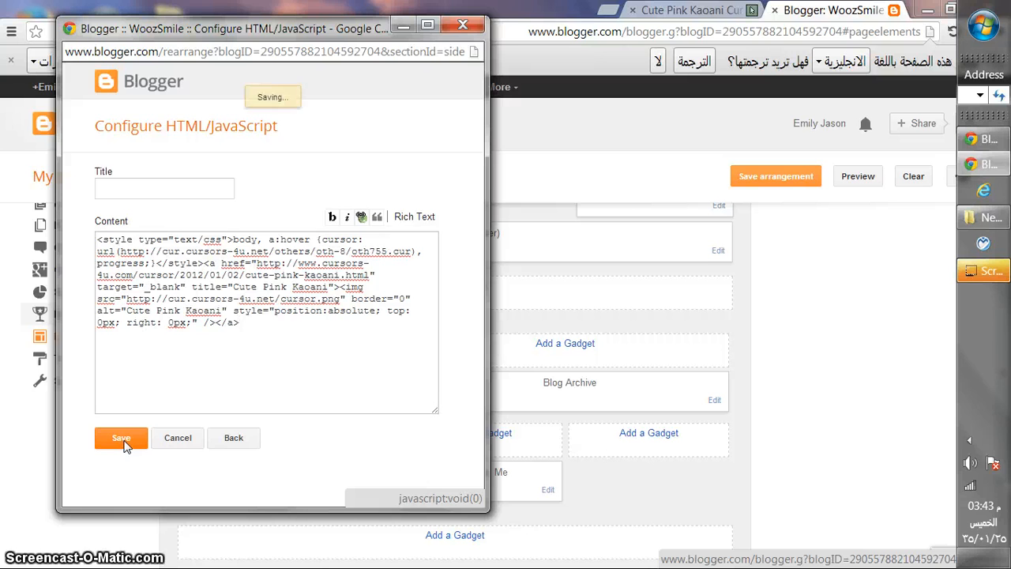
left_click(120, 438)
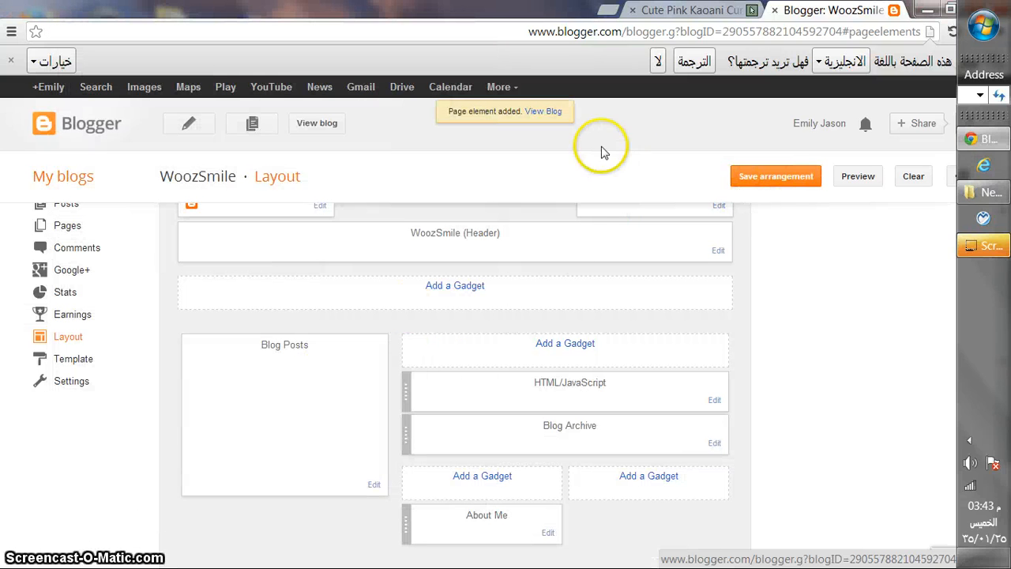
left_click(775, 176)
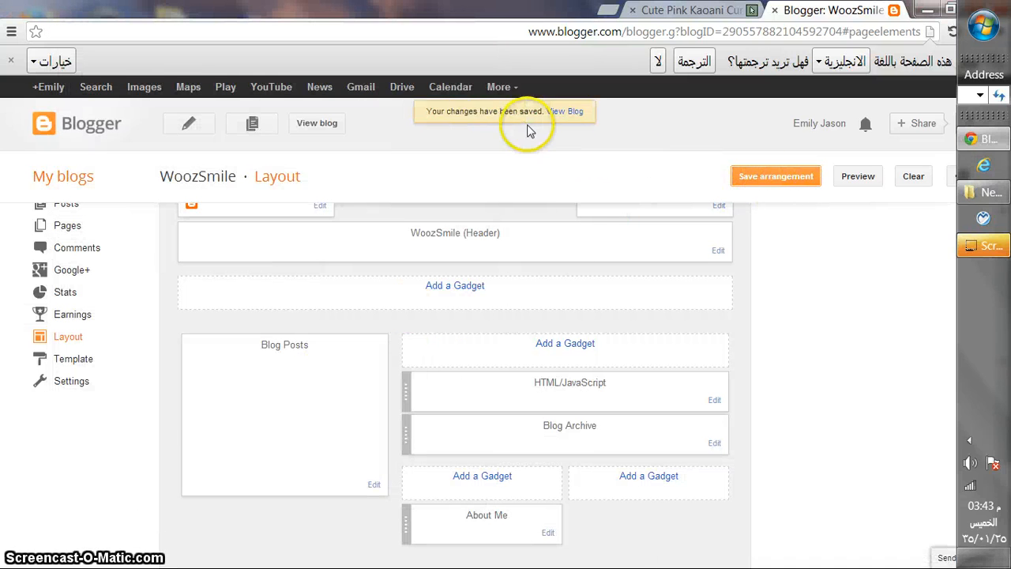
mouse_move(566, 115)
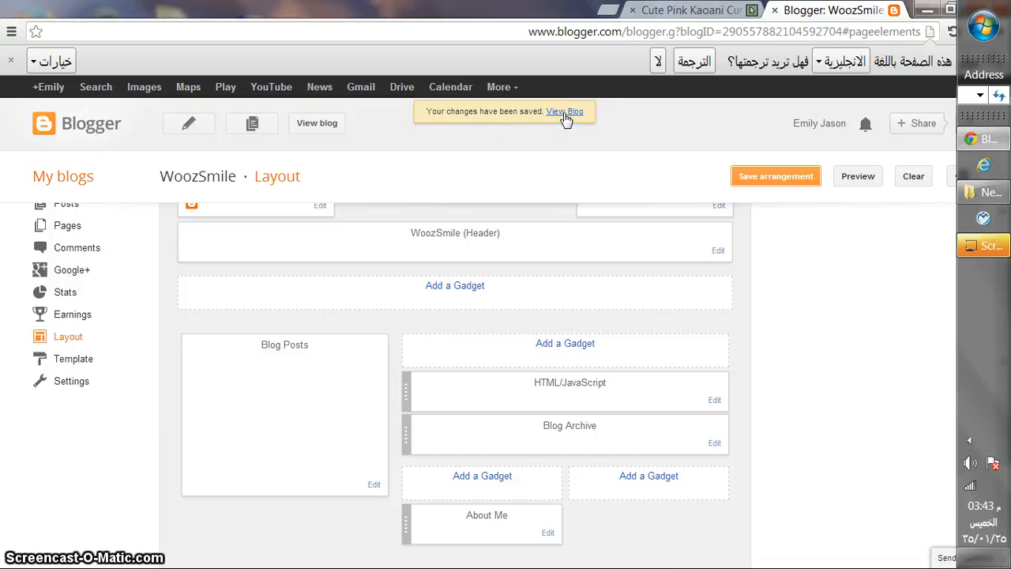
Check the pink Kaoani cursor on the live blog, then return to the Layout tab.
left_click(574, 110)
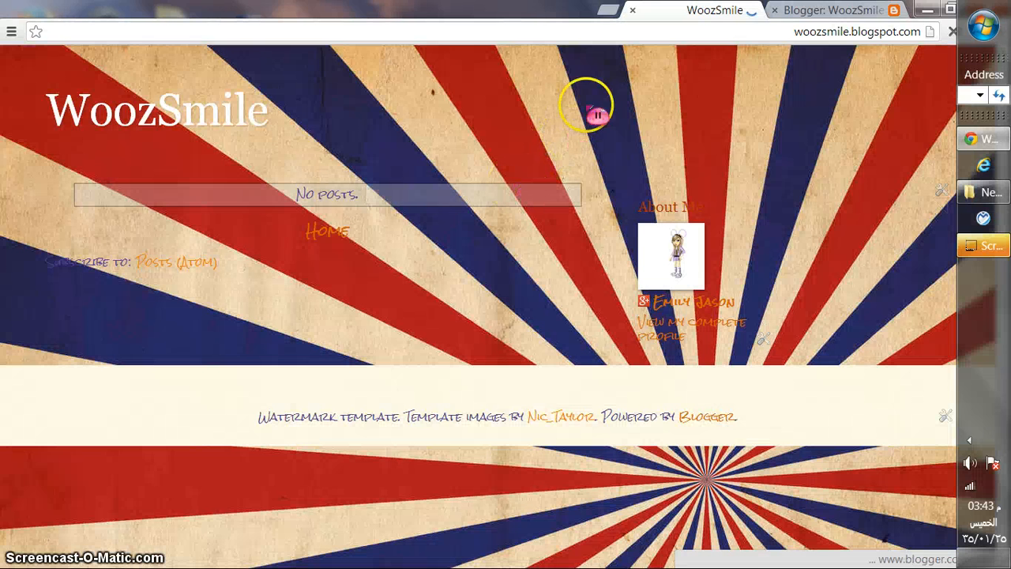
left_click(837, 8)
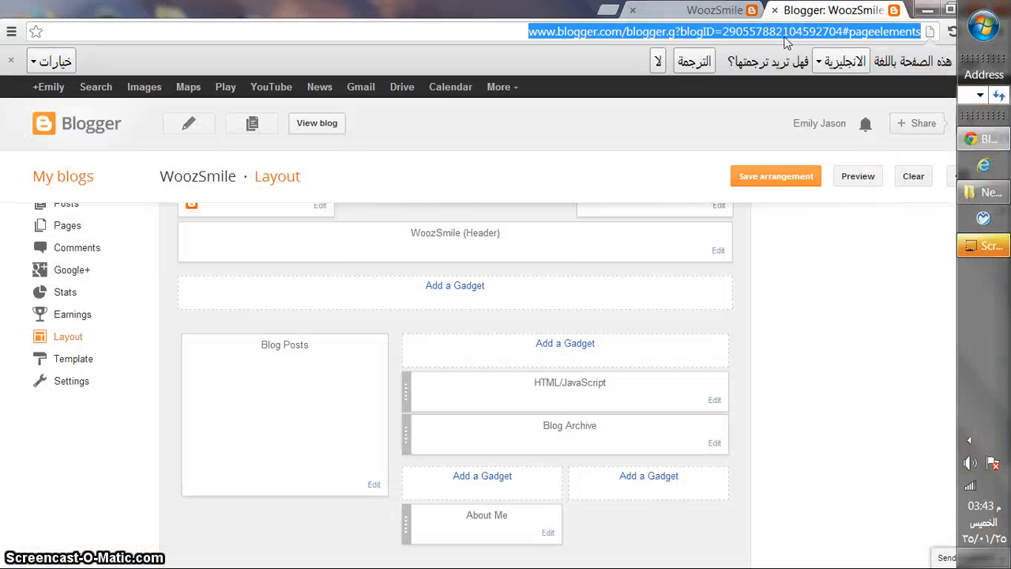
Go to cursor-switch.com and scroll down its switch gallery to the page numbers.
type("switch.com")
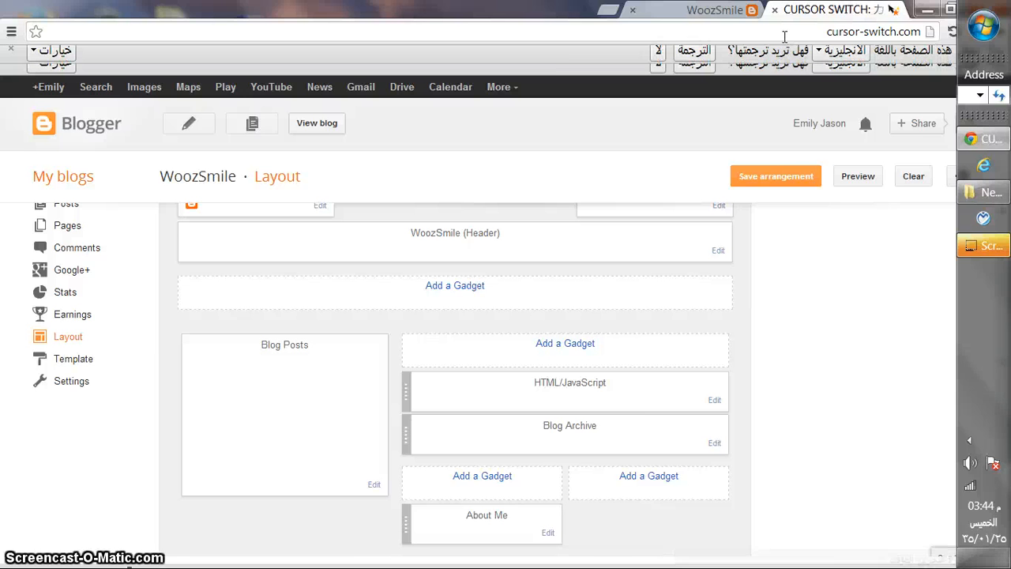
left_click(829, 12)
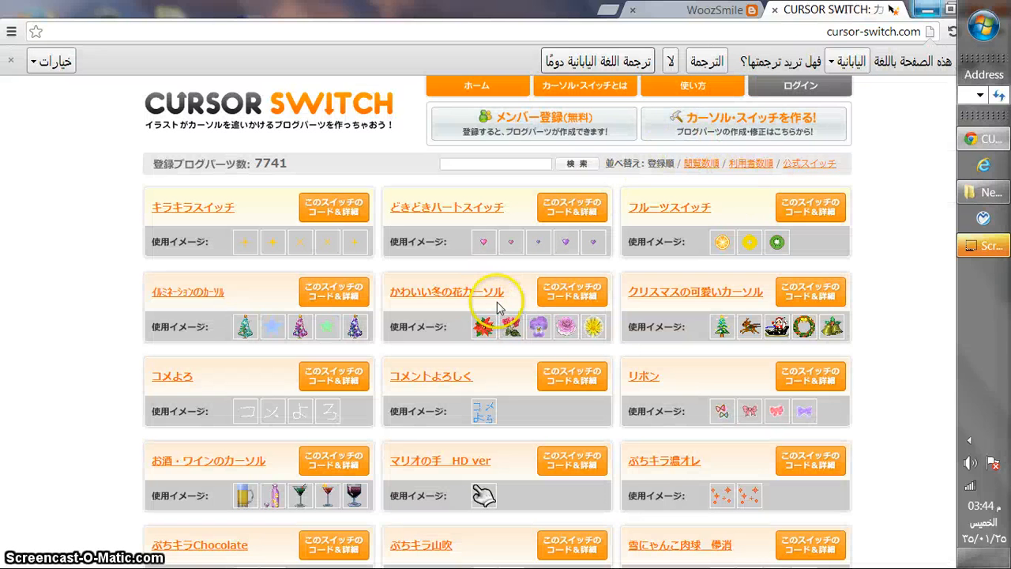
scroll("down", 3)
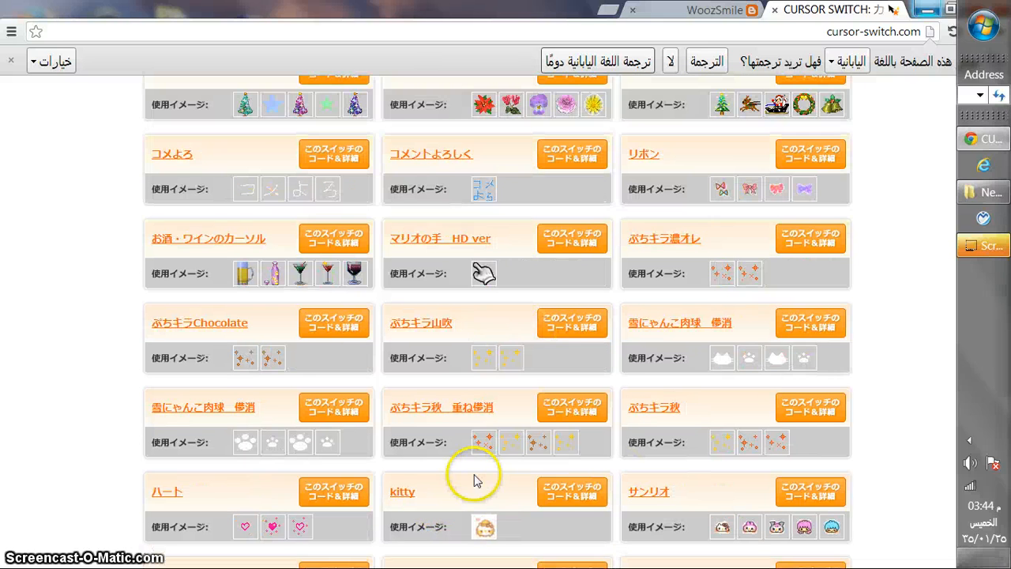
scroll("down", 3)
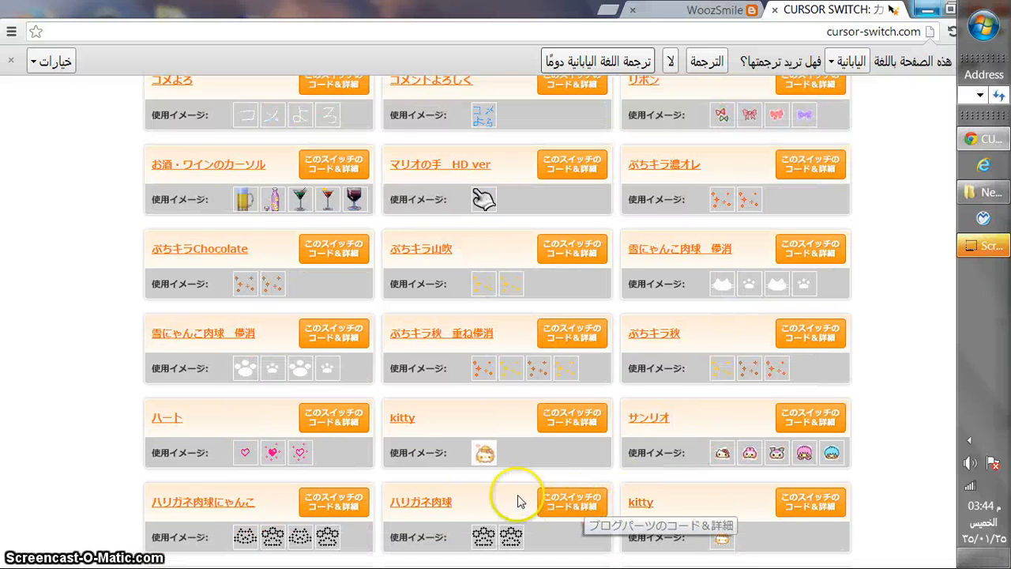
scroll("down", 3)
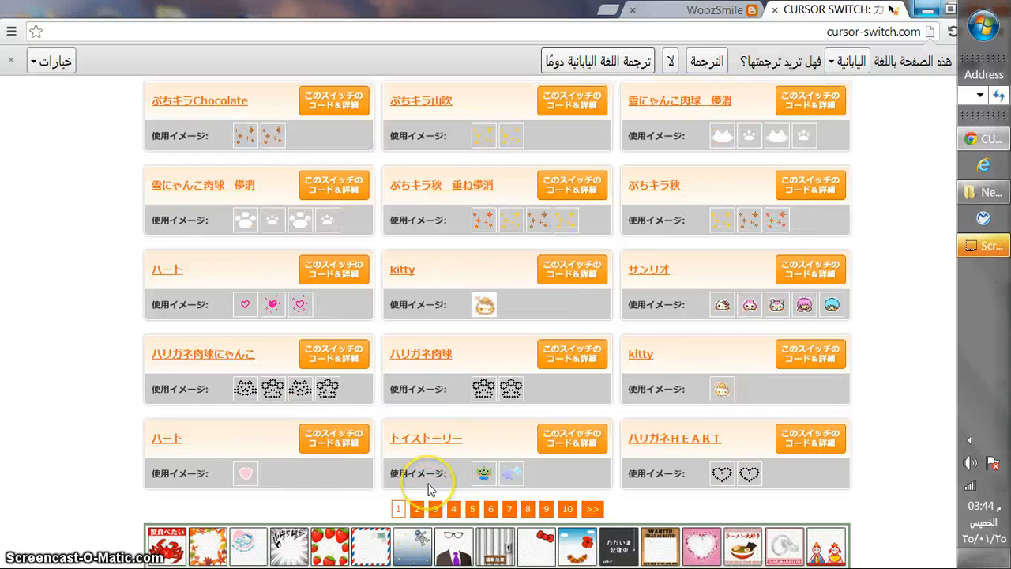
mouse_move(756, 230)
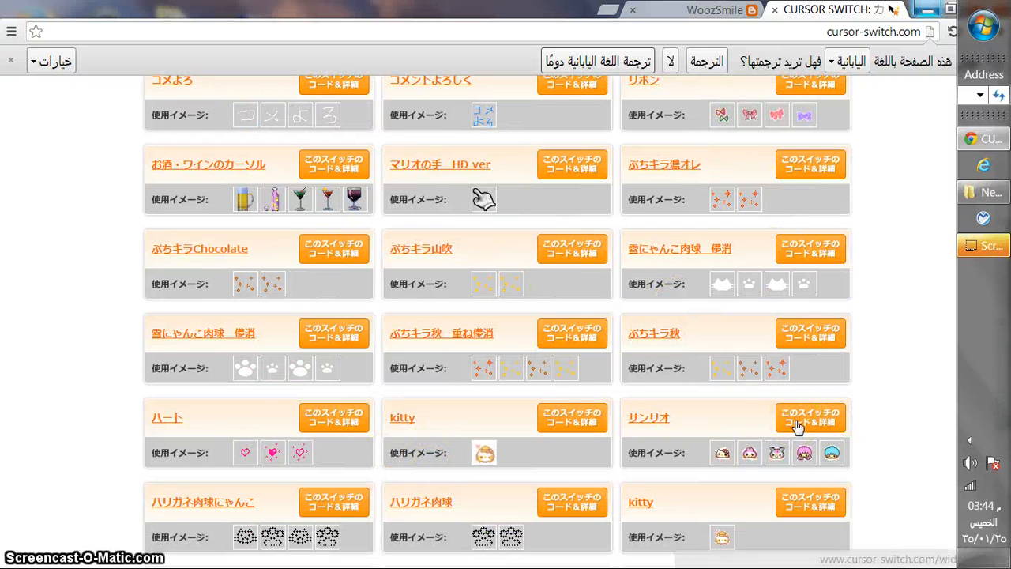
Get the サンリオ (Sanrio) switch's embed code, then return to the WoozSmile tab.
left_click(810, 417)
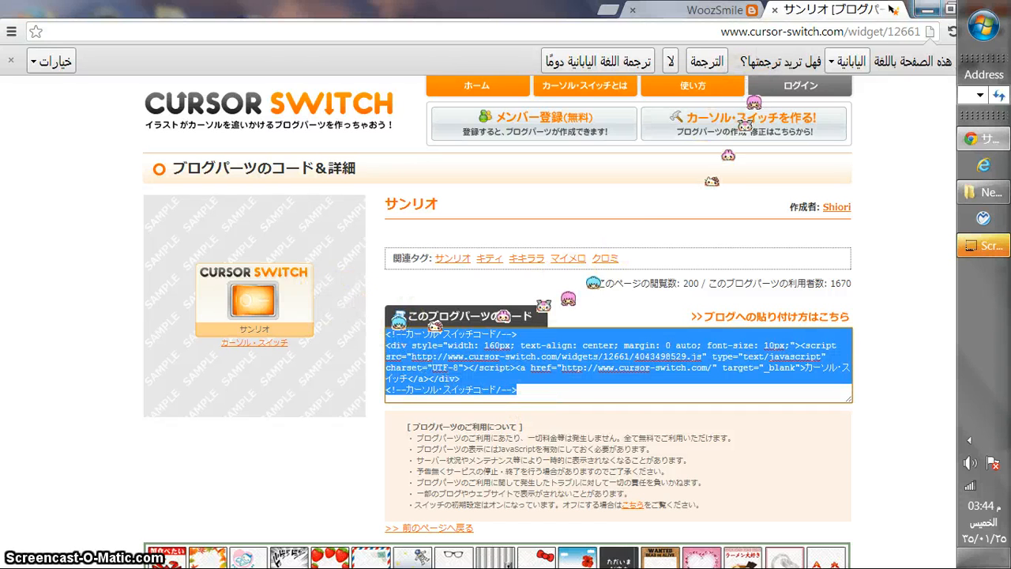
left_click(726, 11)
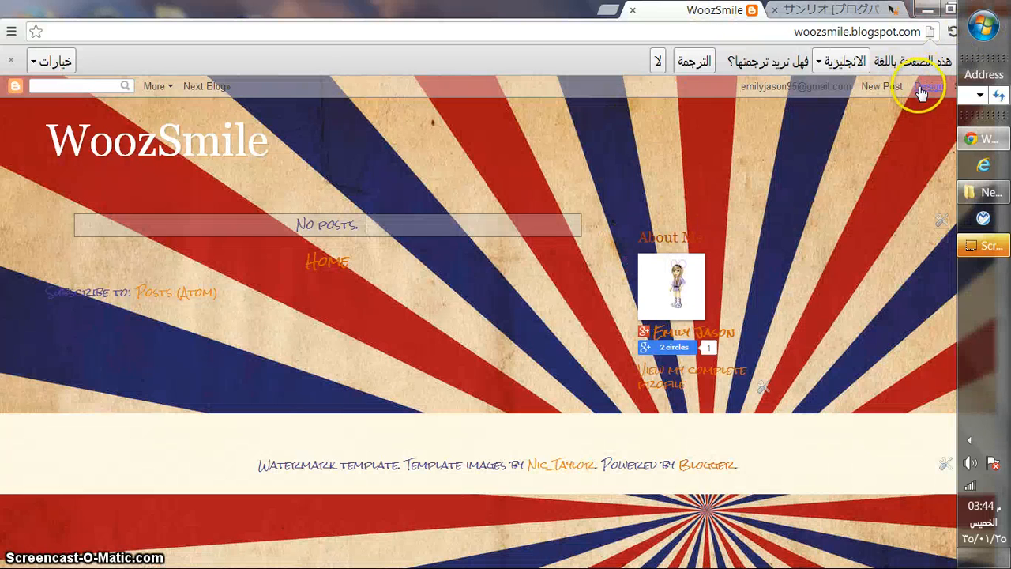
Return from the live blog to WoozSmile's Design dashboard and its Layout page.
left_click(926, 86)
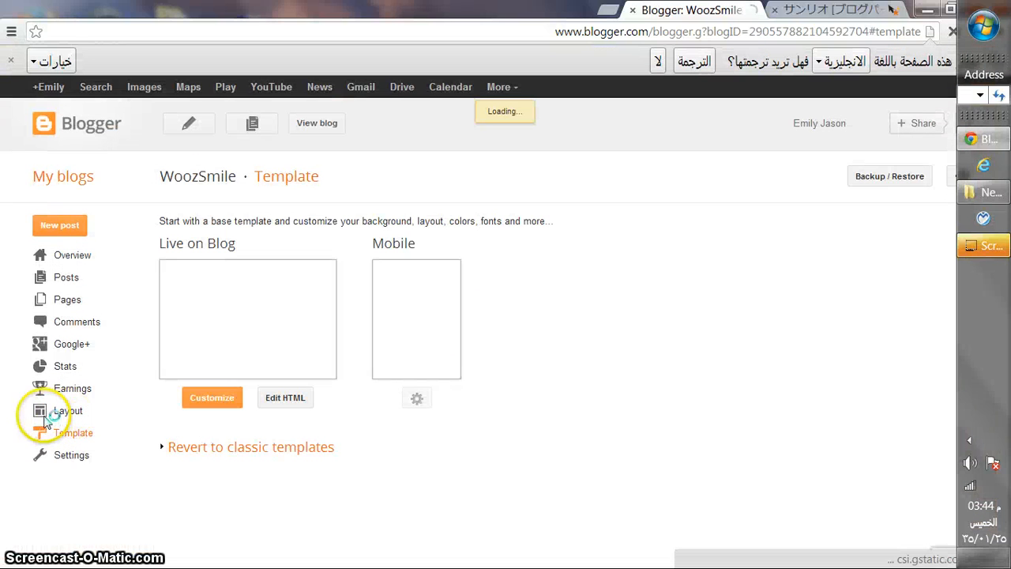
left_click(66, 411)
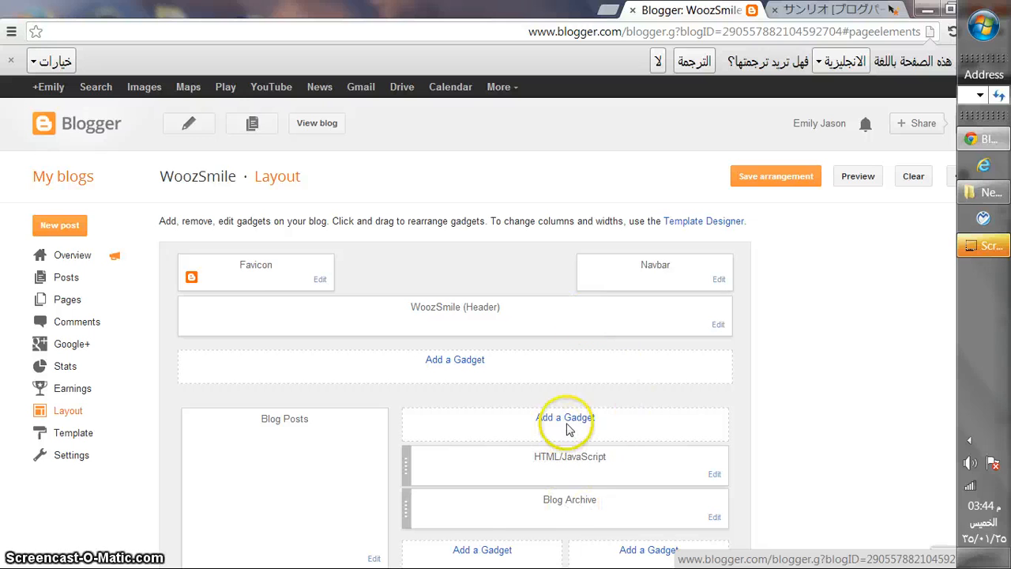
Add a second sidebar HTML/JavaScript gadget holding the Cursor Switch Sanrio code and save it.
left_click(565, 417)
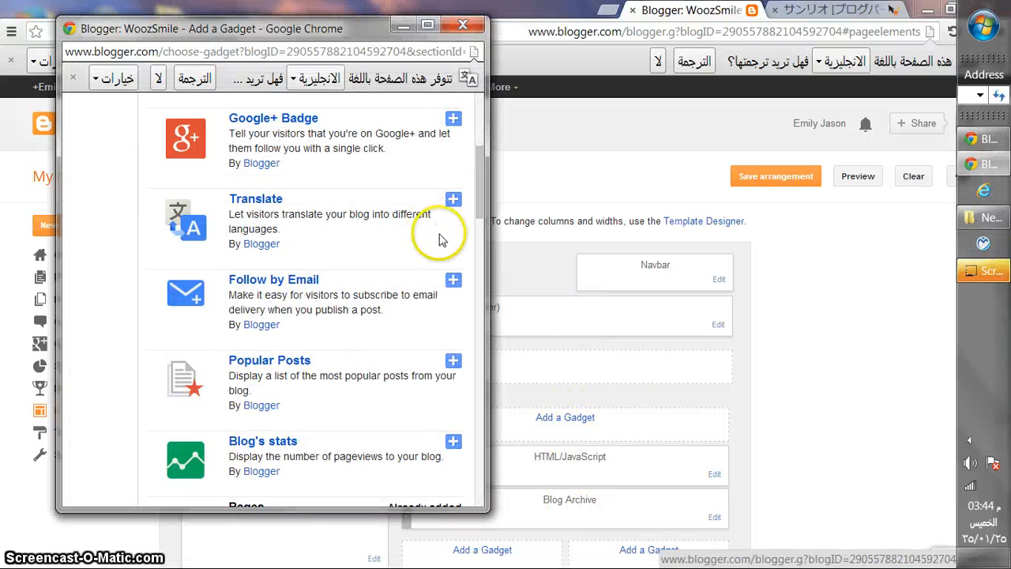
scroll("down", 3)
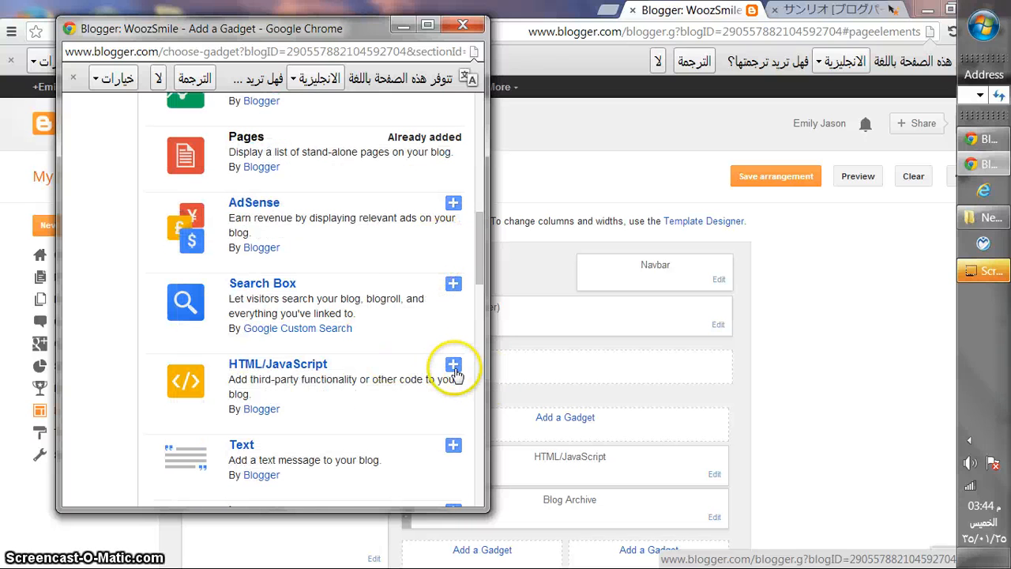
left_click(452, 365)
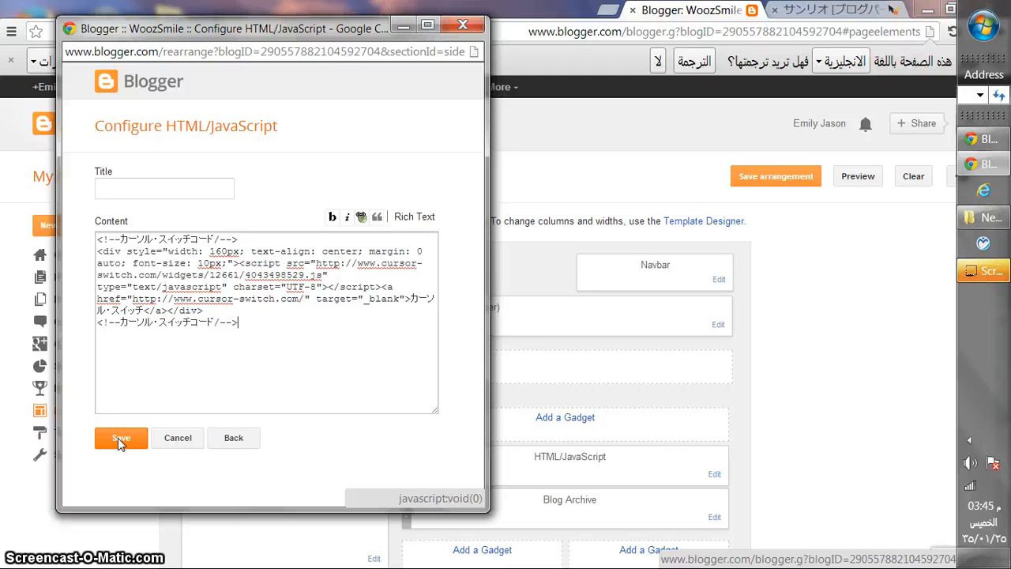
left_click(121, 438)
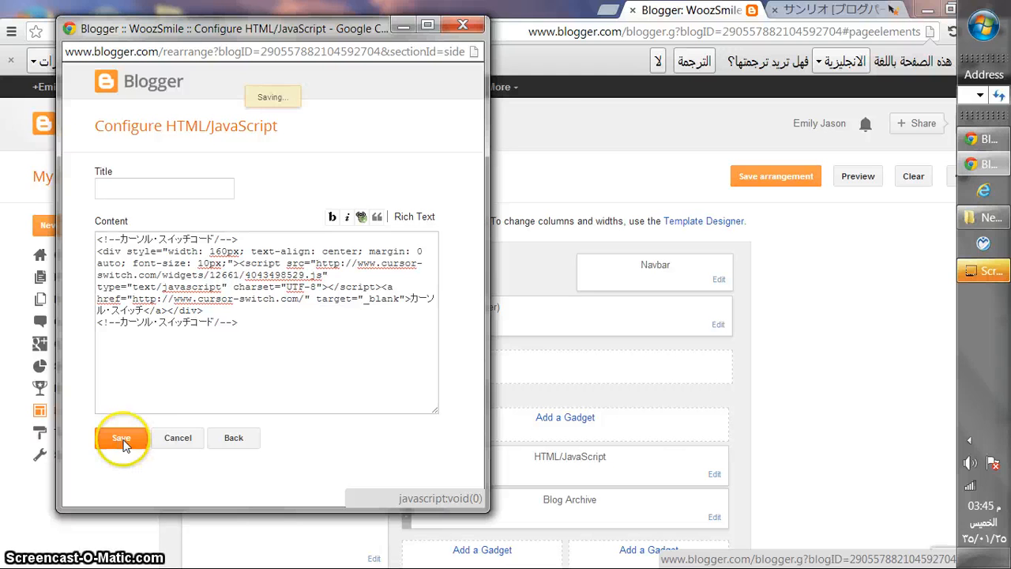
left_click(122, 438)
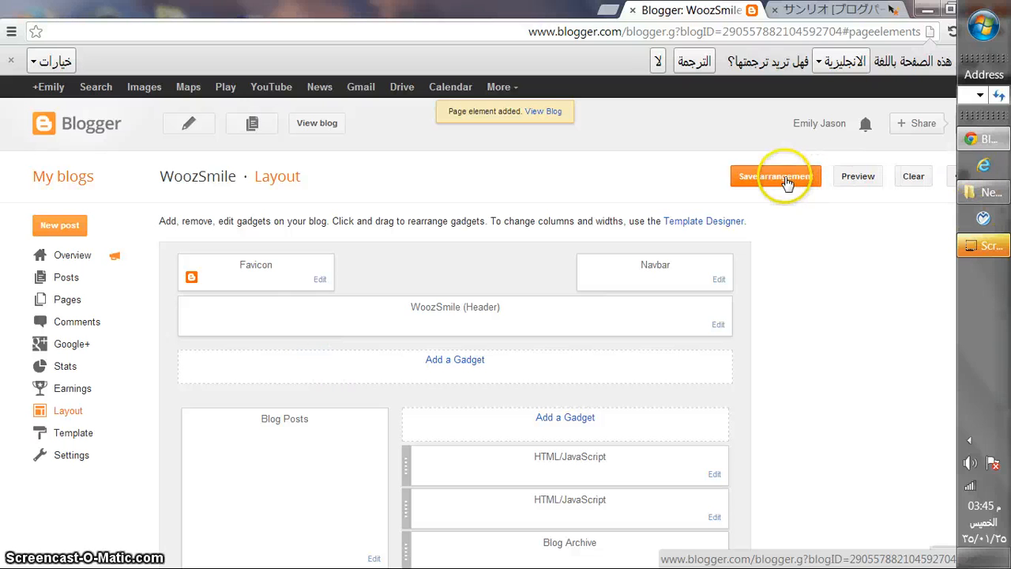
Save the layout arrangement so both cursor gadgets go live on WoozSmile.
left_click(775, 176)
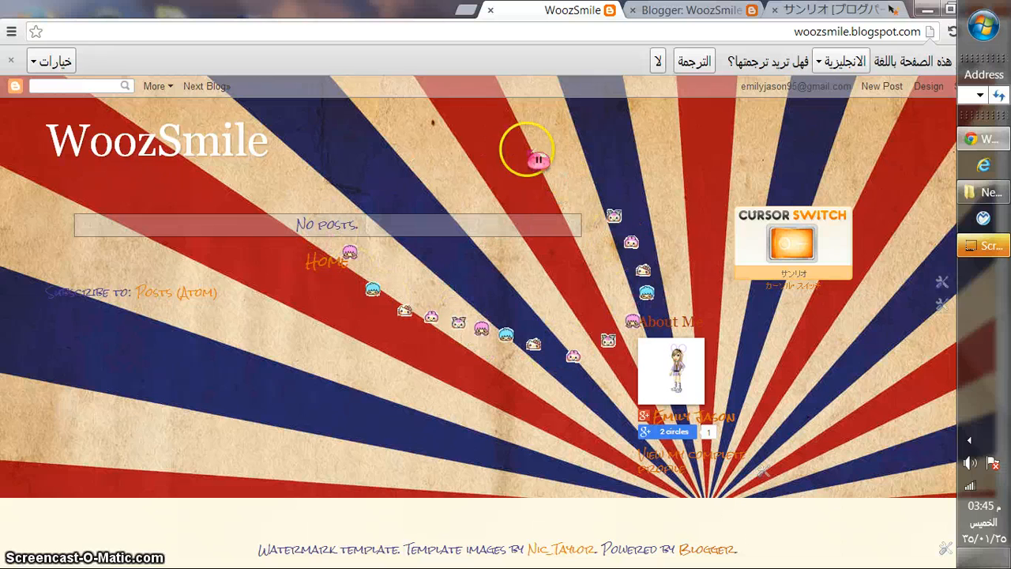
mouse_move(505, 437)
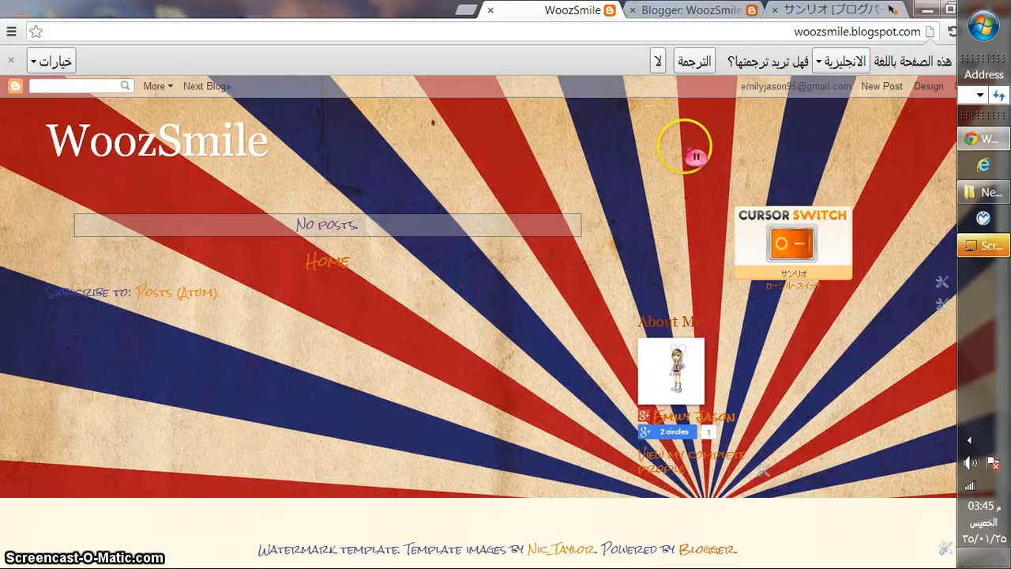
mouse_move(477, 225)
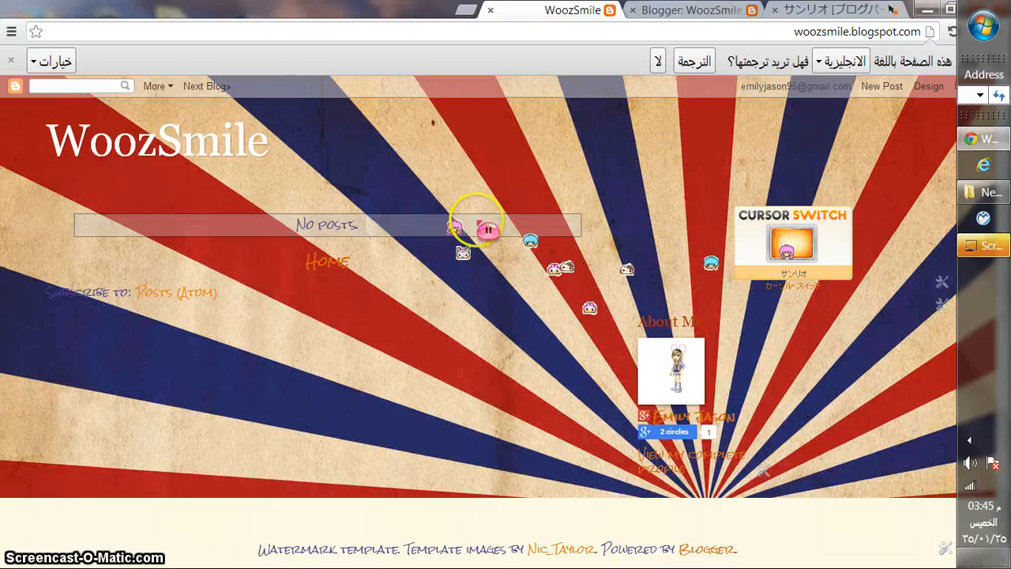